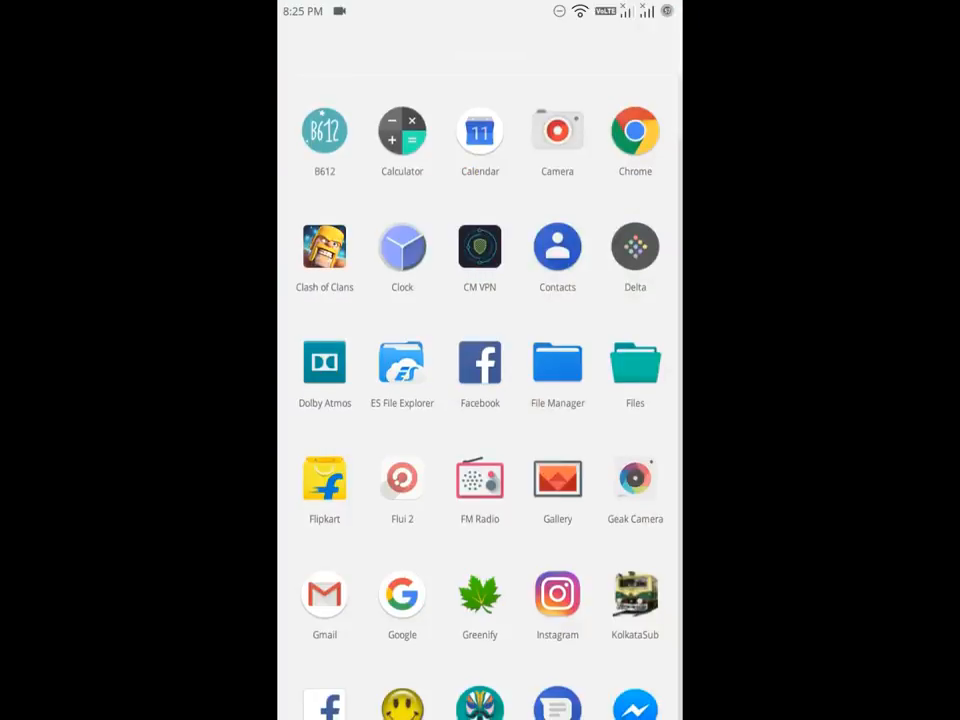
- Scroll the app drawer to reach Google Play and start a search
scroll(down, 3)
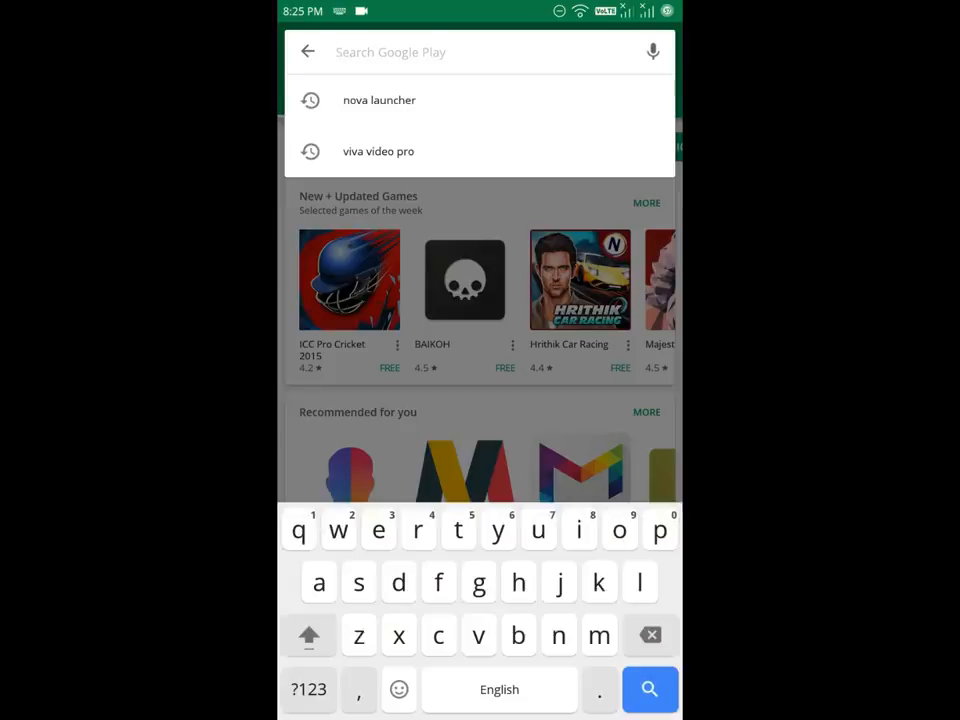
- Search Google Play for 'nova launcher' and install Nova Launcher by TeslaCoil Software
click(379, 100)
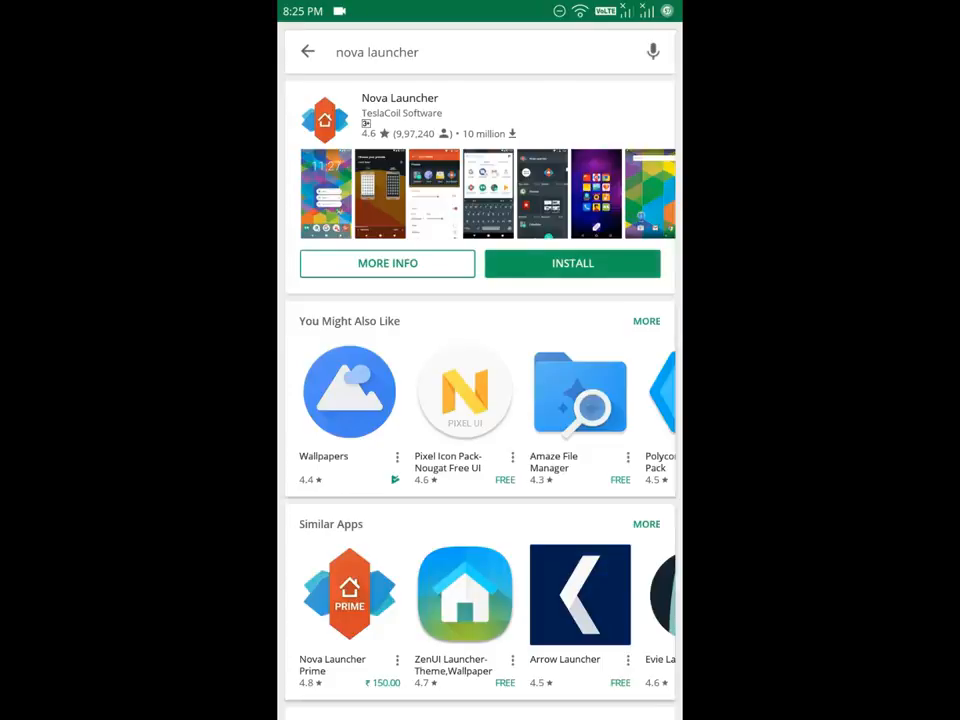
click(572, 263)
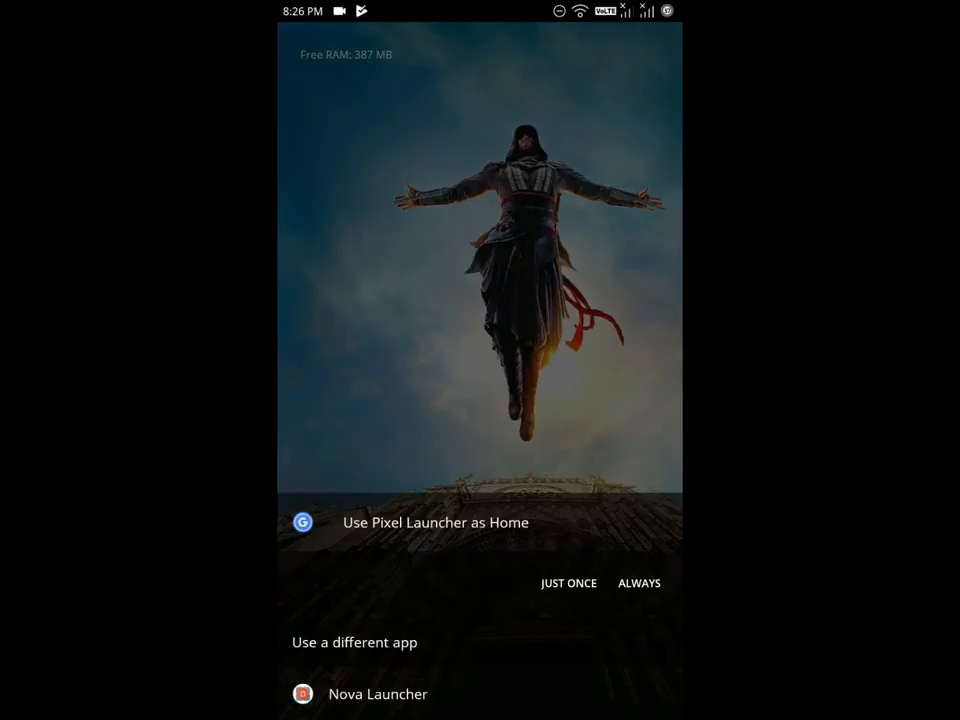
- Dismiss the home-app chooser and launch Lucky Patcher
click(568, 583)
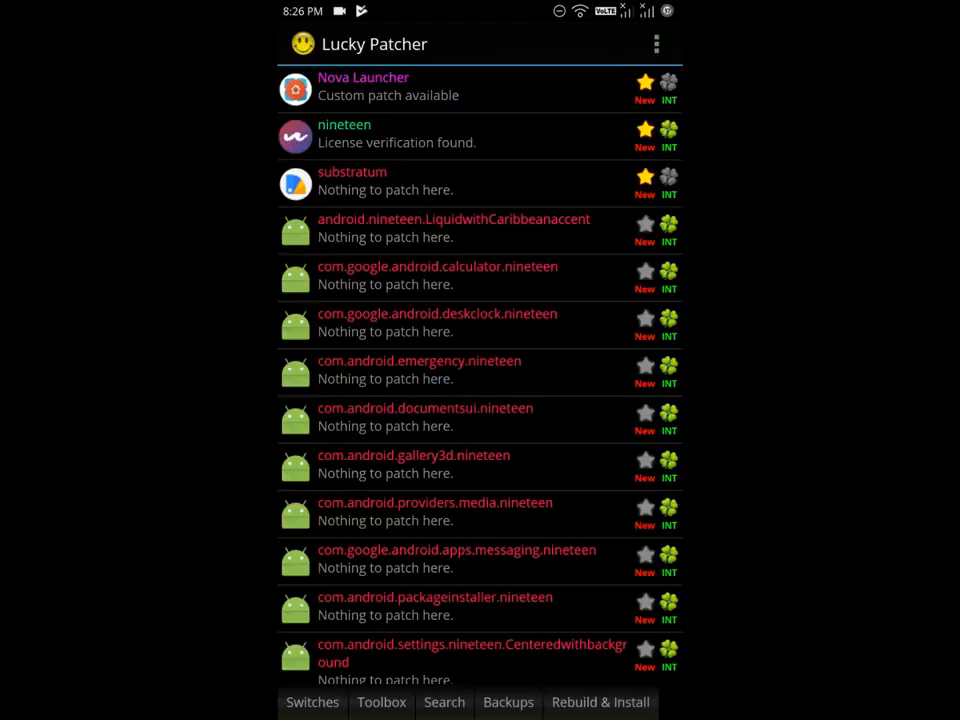
- Select the grubbas_pro_5.x_com.teslacoilsw.launcher custom patch for Nova Launcher 5.2
scroll(down, 3)
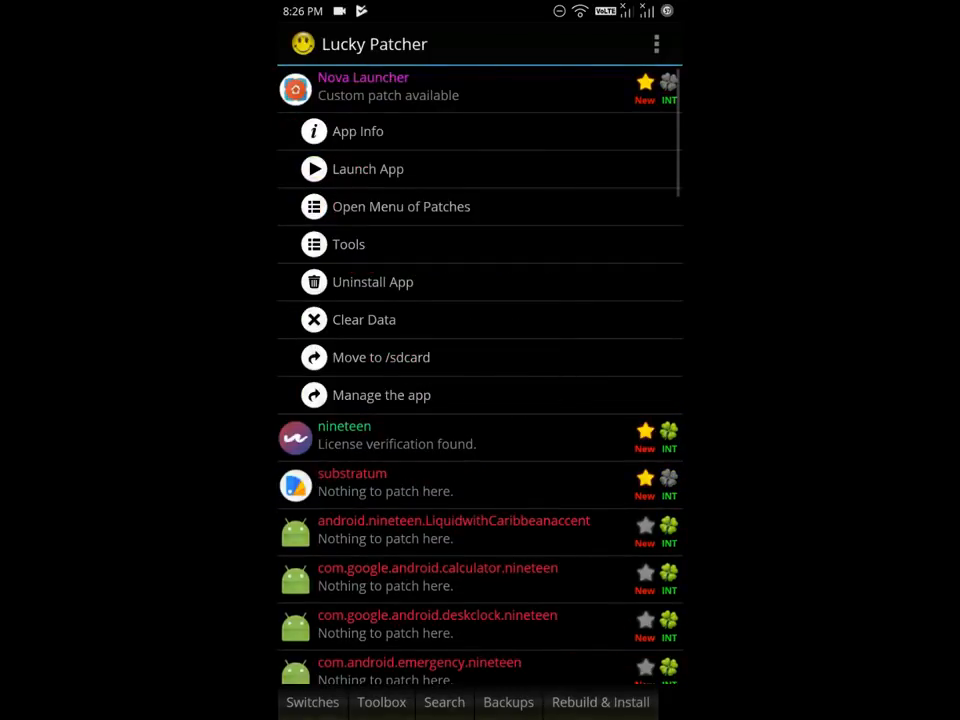
click(401, 206)
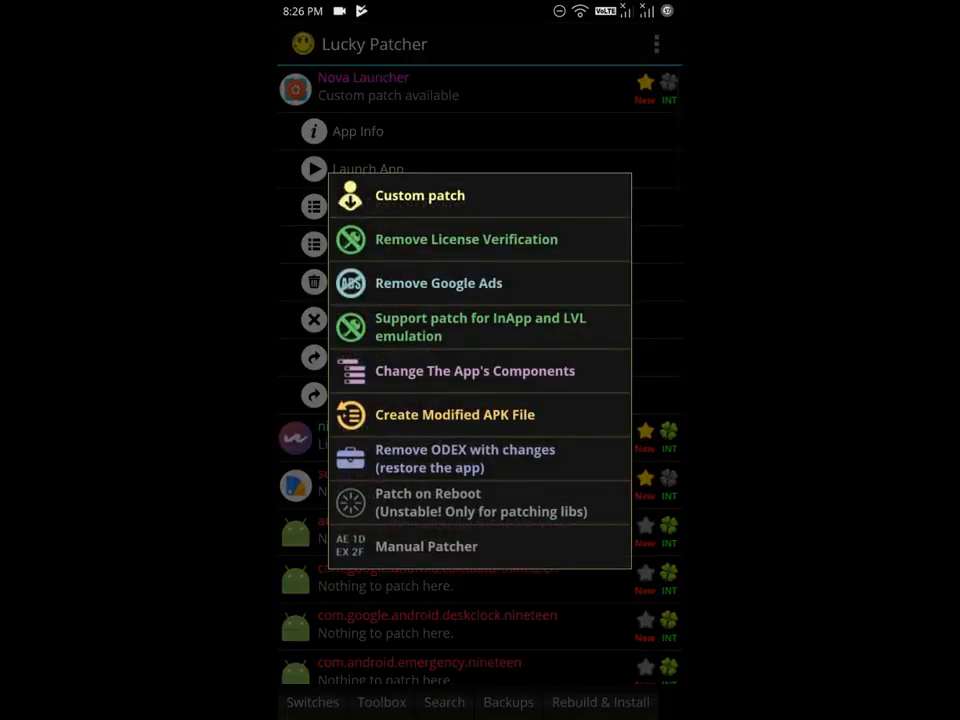
click(420, 195)
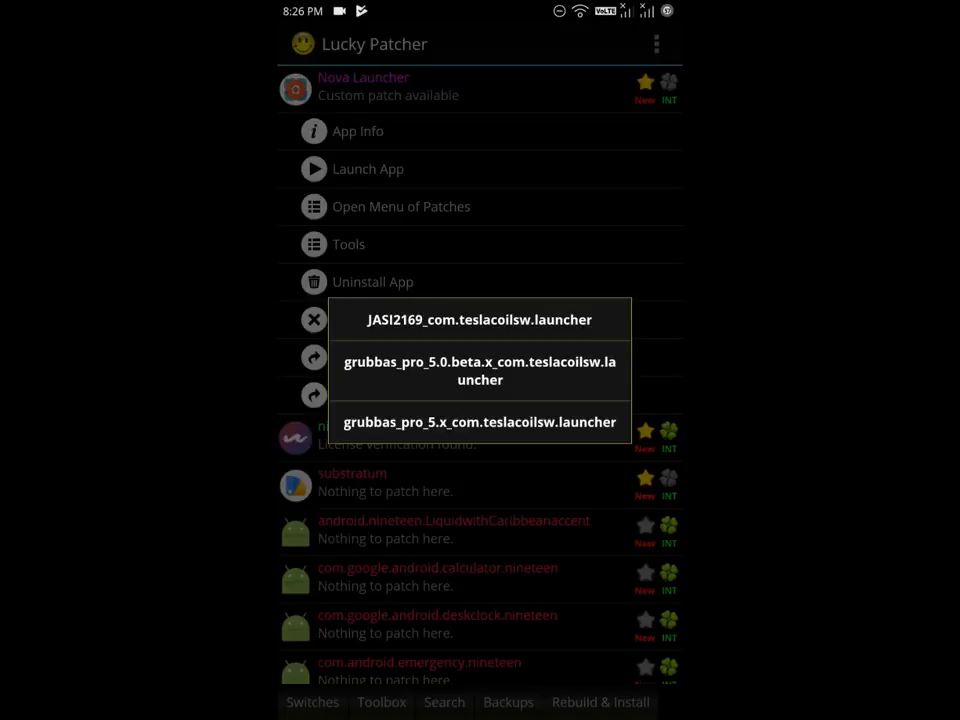
click(479, 421)
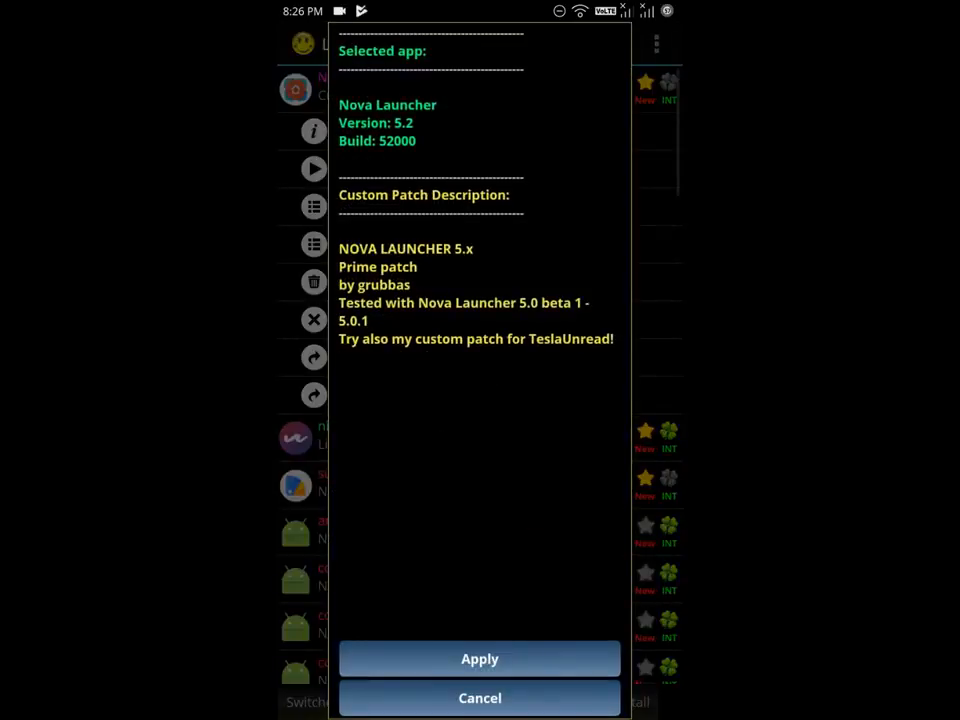
- Apply the grubbas Prime patch to Nova Launcher and dismiss the Done results
click(479, 658)
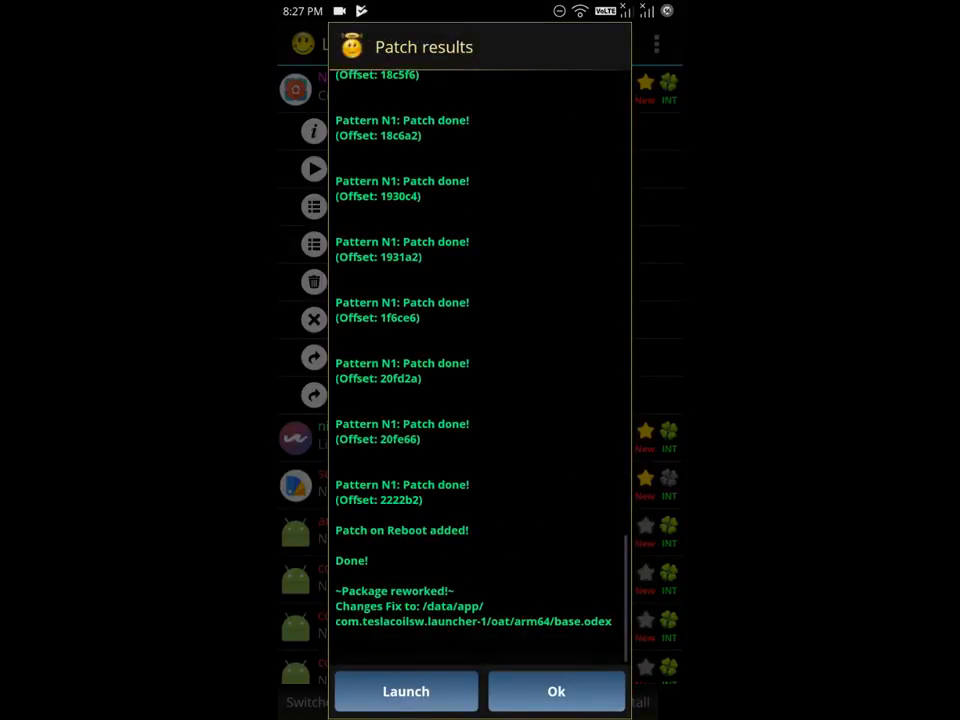
click(556, 691)
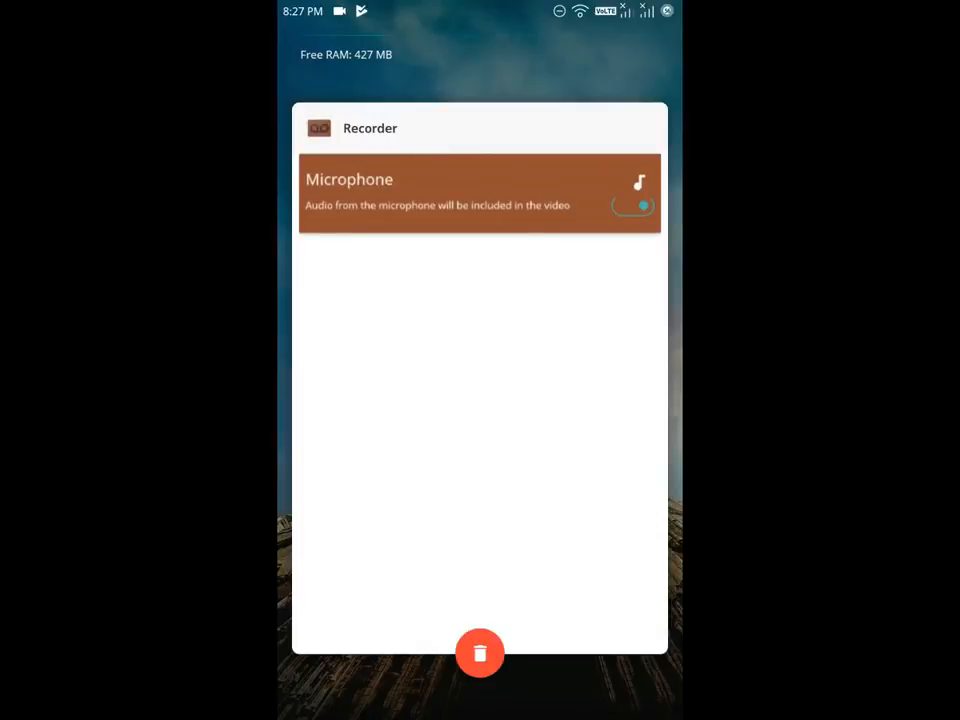
- Clear all recent apps so Nova Launcher starts on its Welcome screen
click(480, 652)
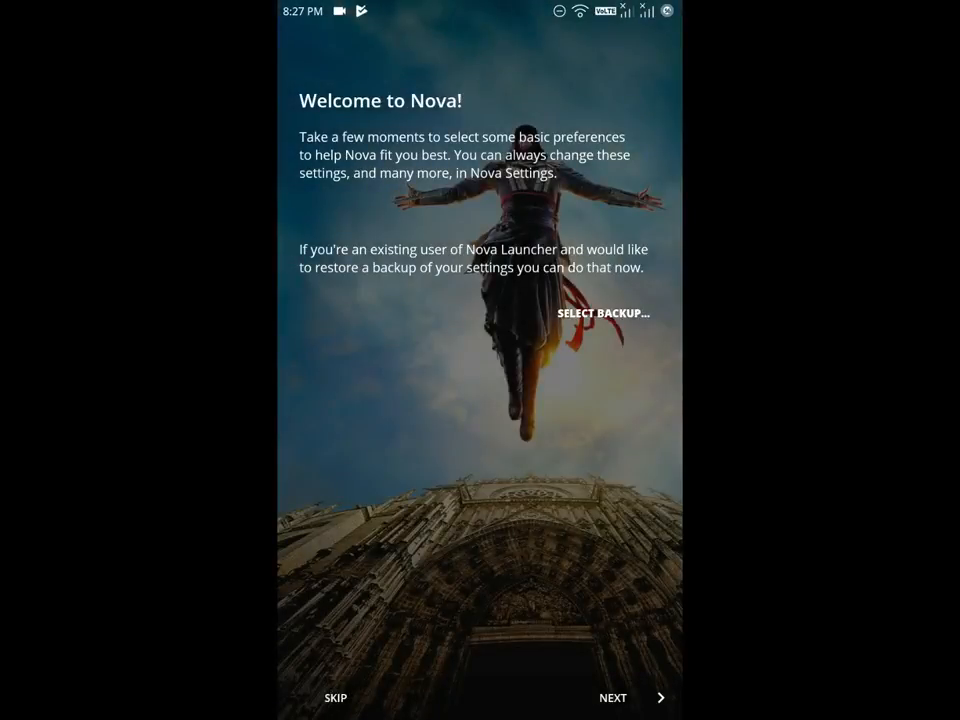
- Restore the 'Assassinated Nova' backup from device storage, then open Nova Settings
click(602, 313)
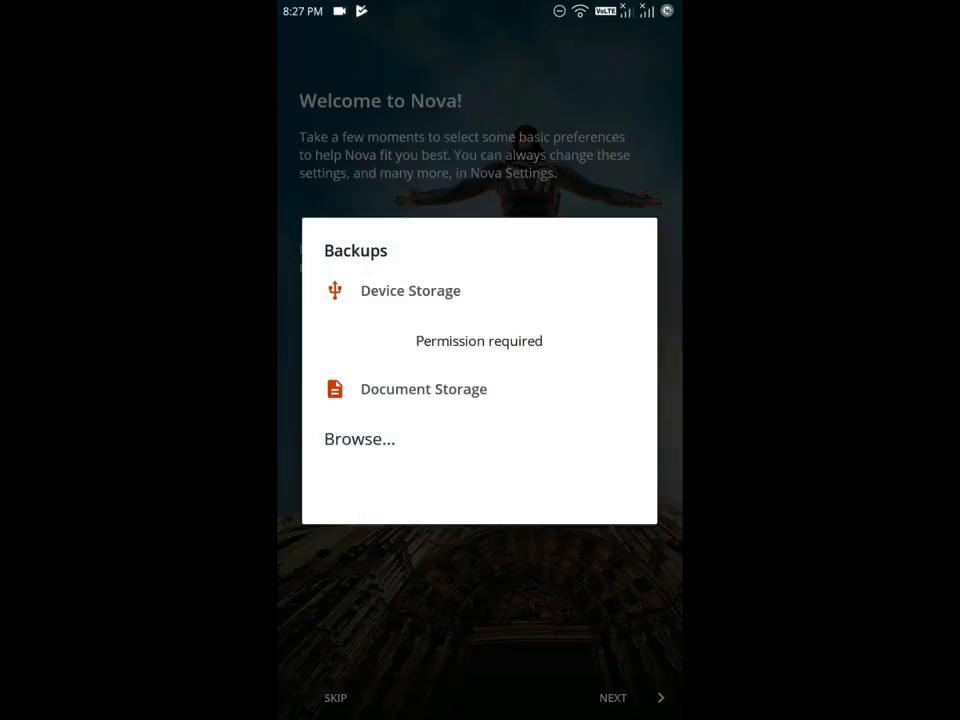
click(410, 290)
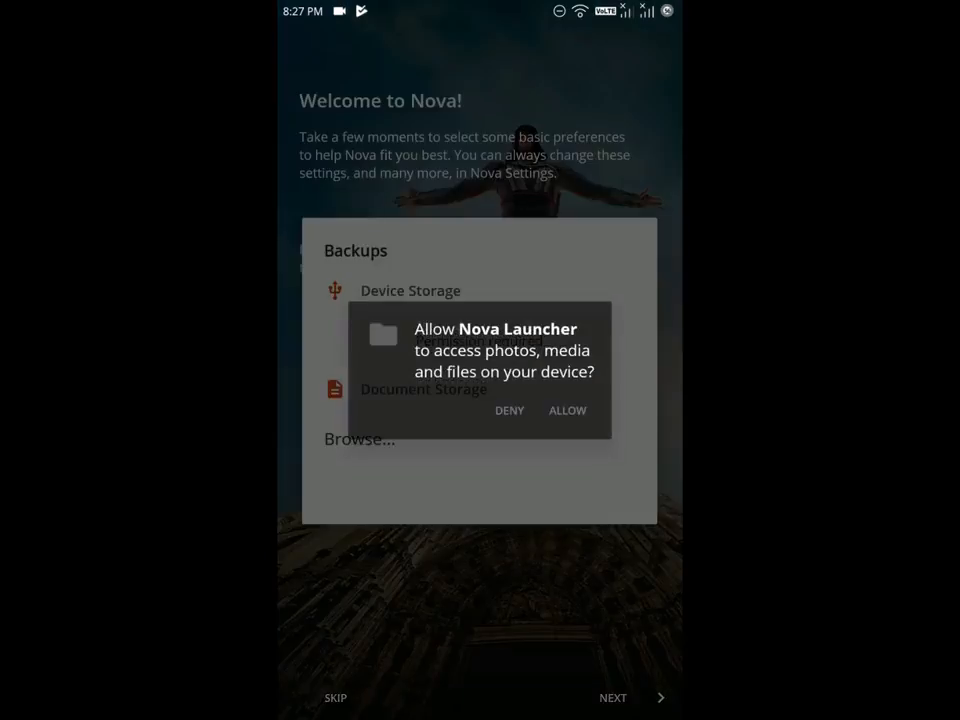
click(567, 410)
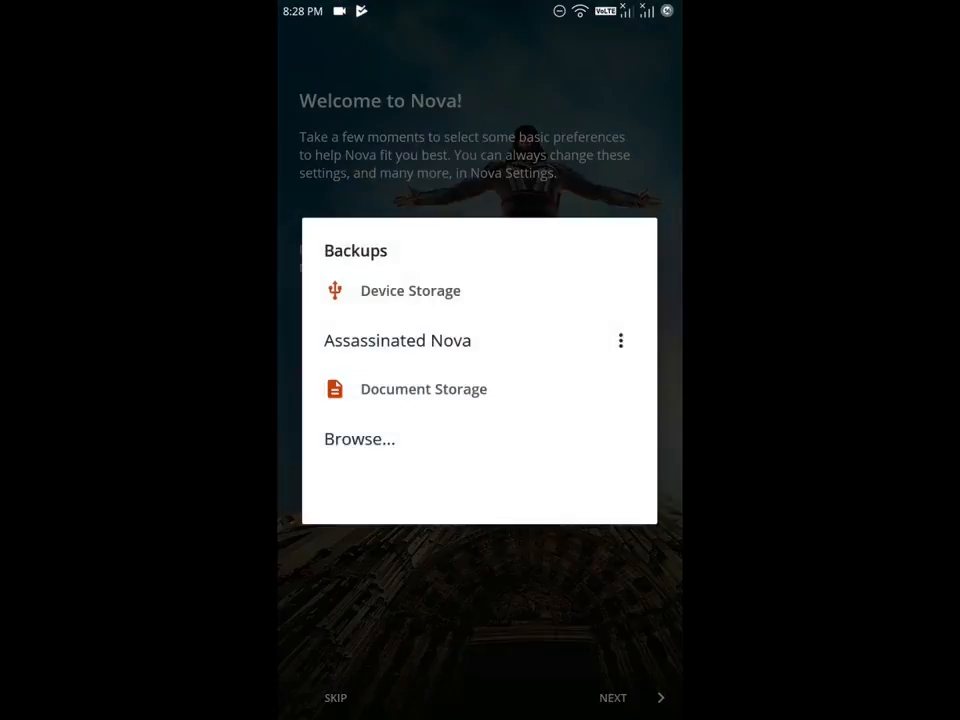
click(397, 340)
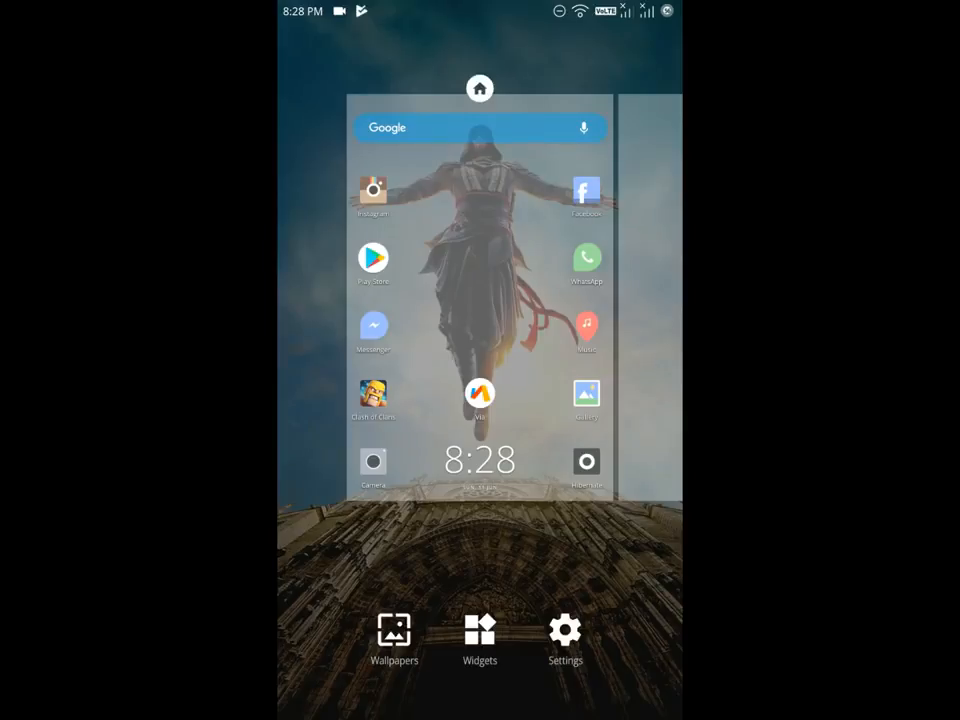
click(565, 640)
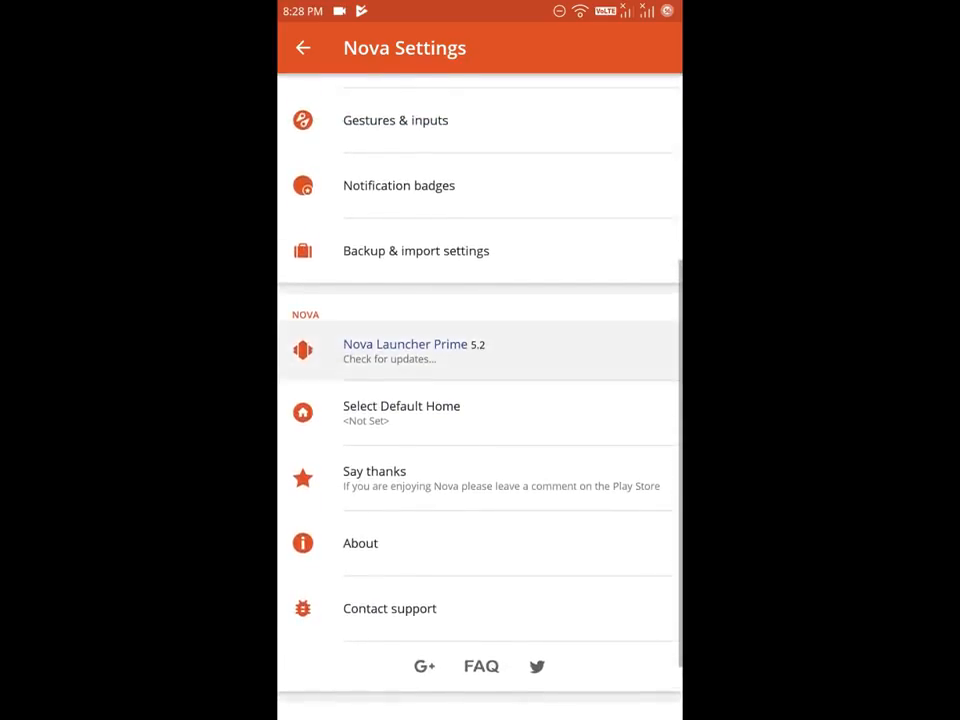
scroll(down, 3)
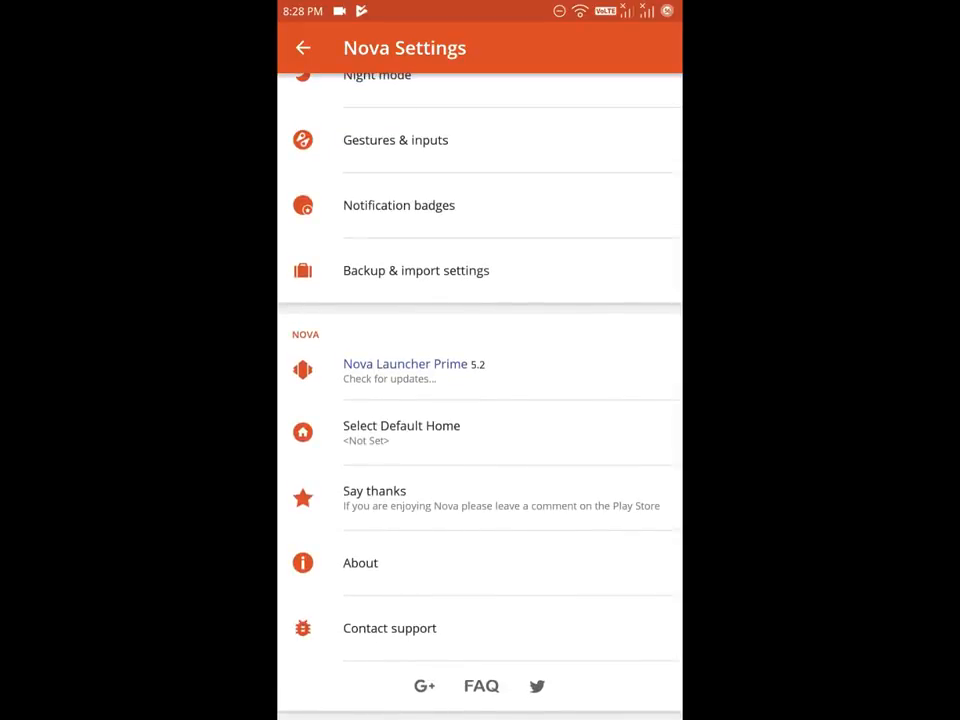
scroll(down, 3)
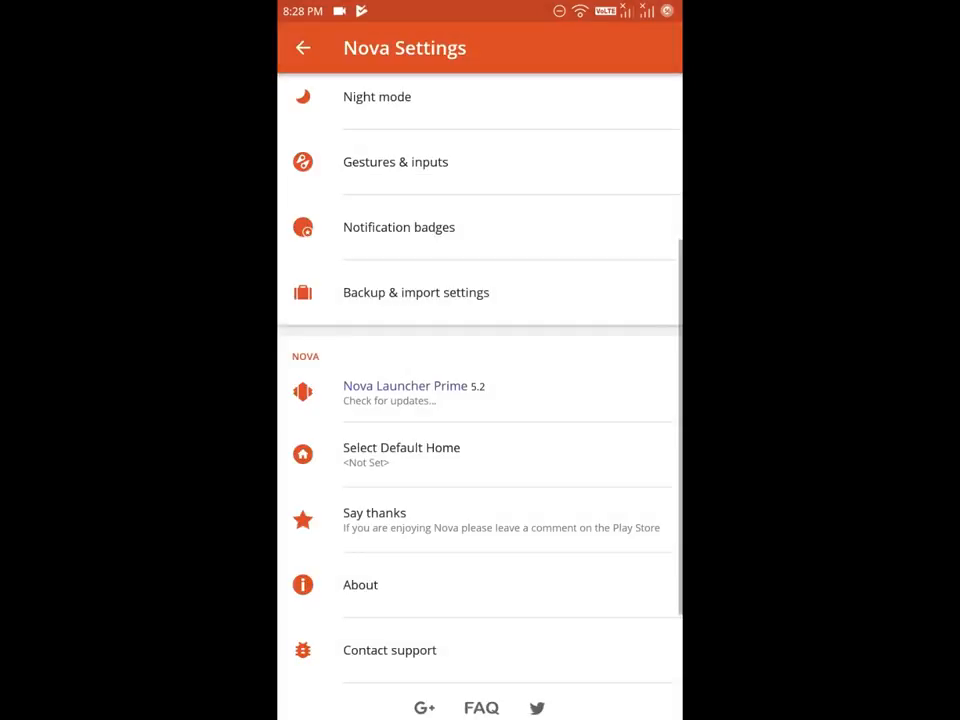
scroll(down, 3)
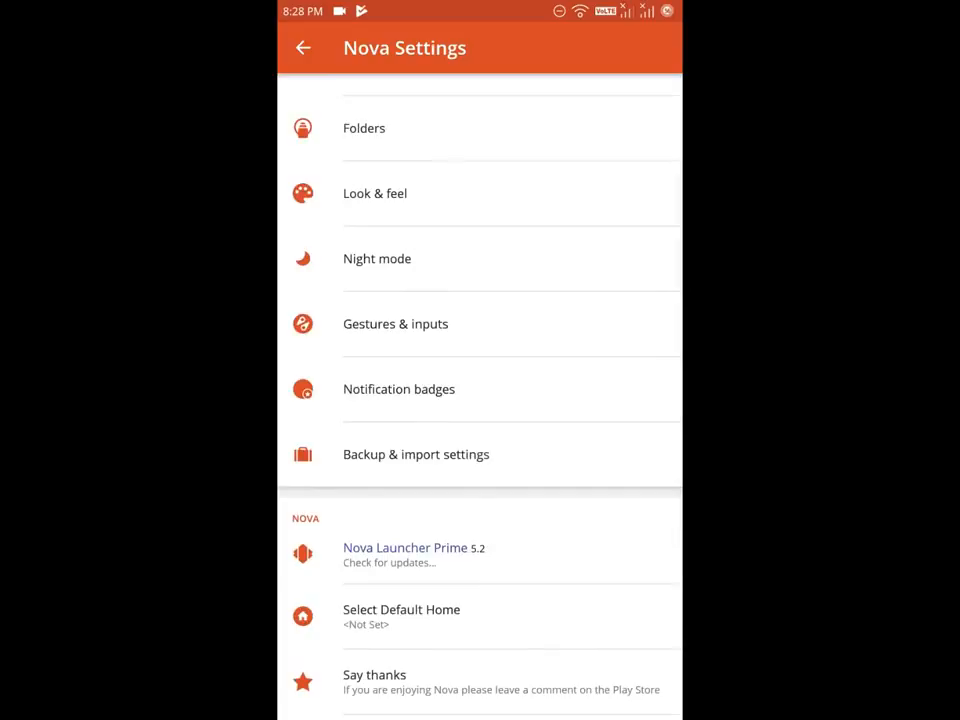
scroll(down, 3)
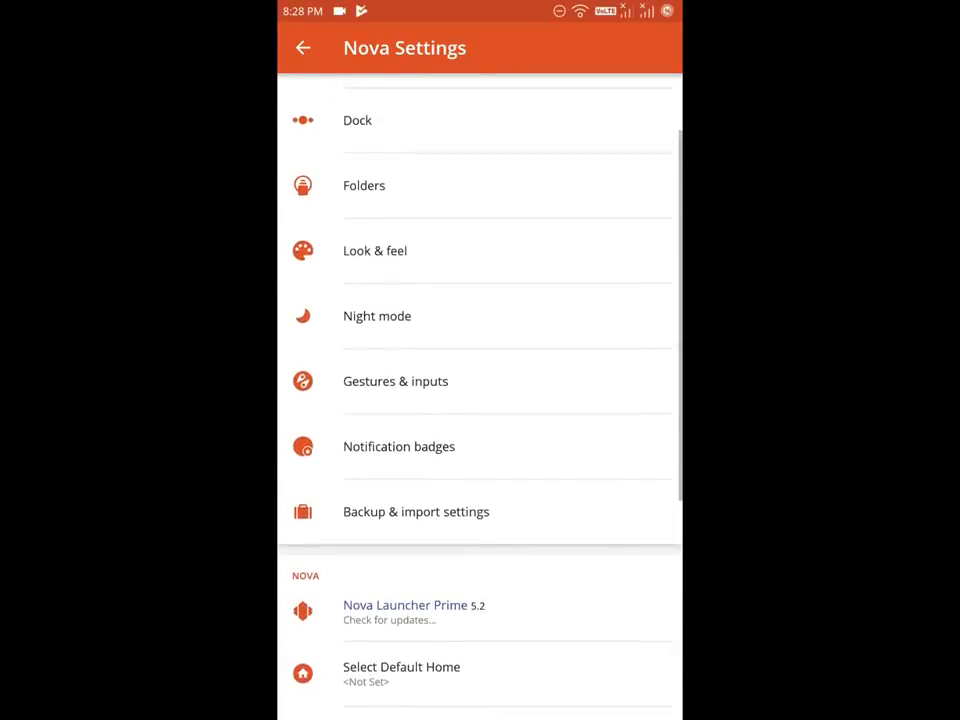
click(398, 446)
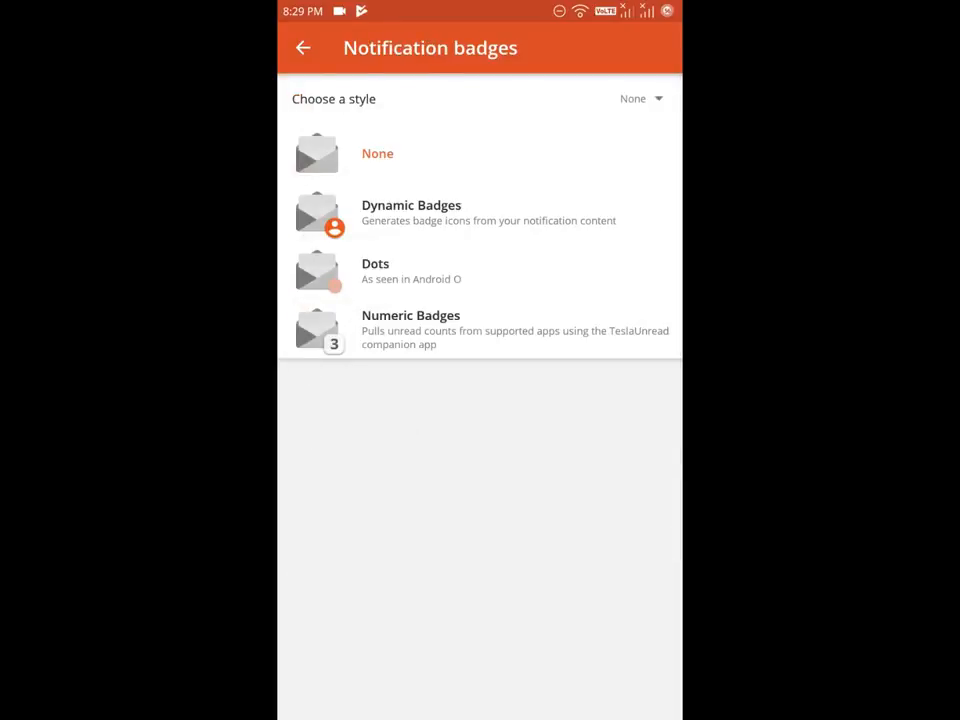
click(303, 47)
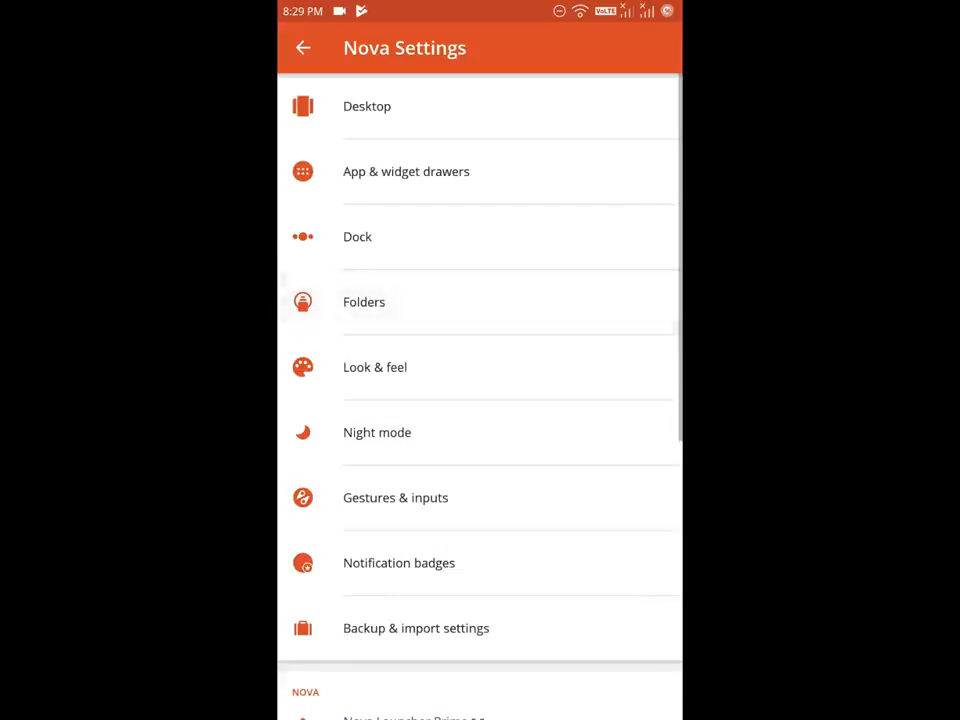
scroll(down, 3)
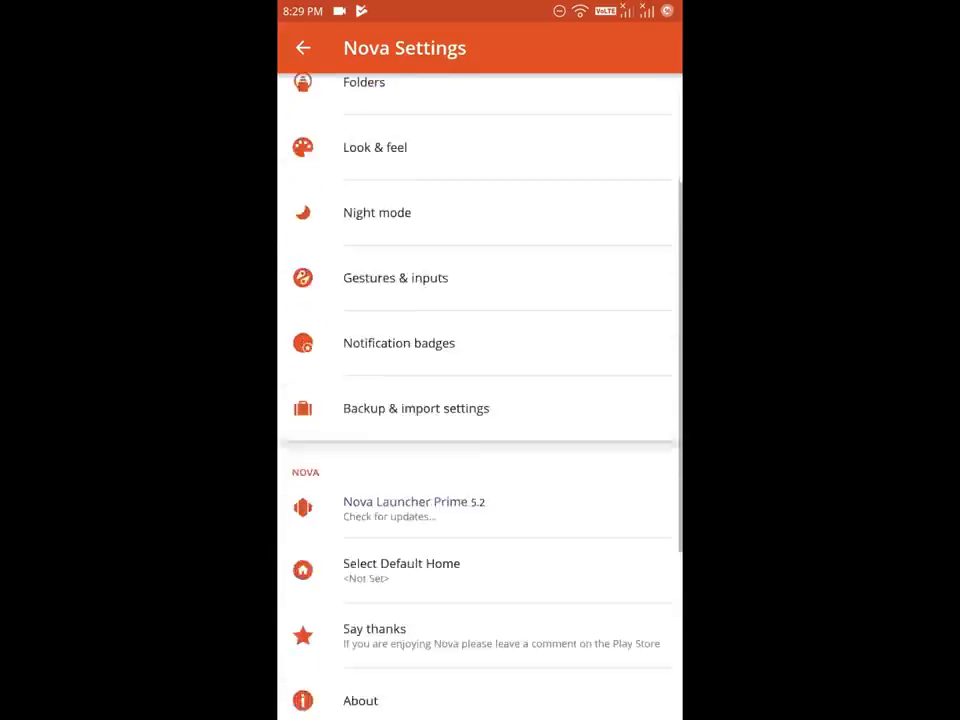